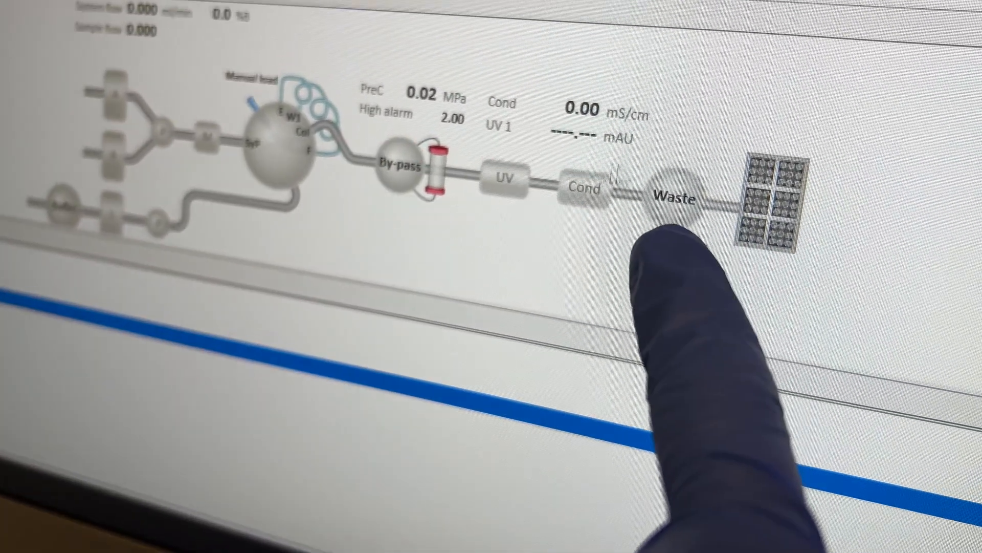
Step: Switch the outlet valve in the process picture from Waste to Frac
left_click(681, 194)
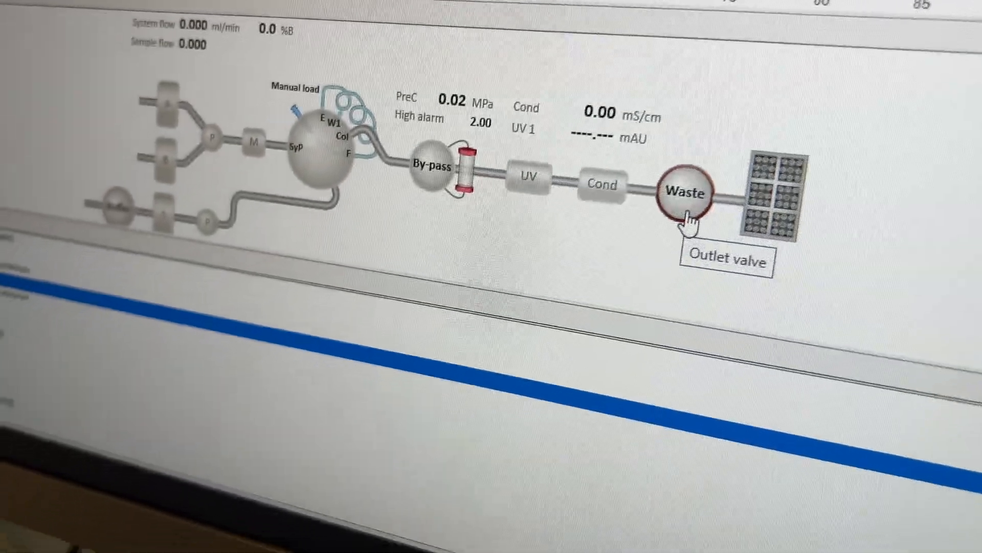
left_click(684, 192)
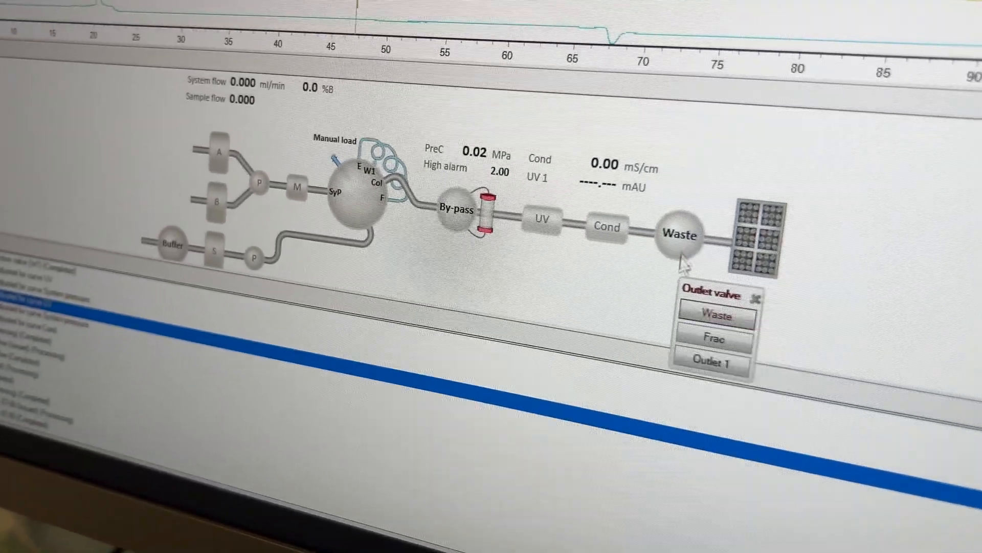
left_click(713, 338)
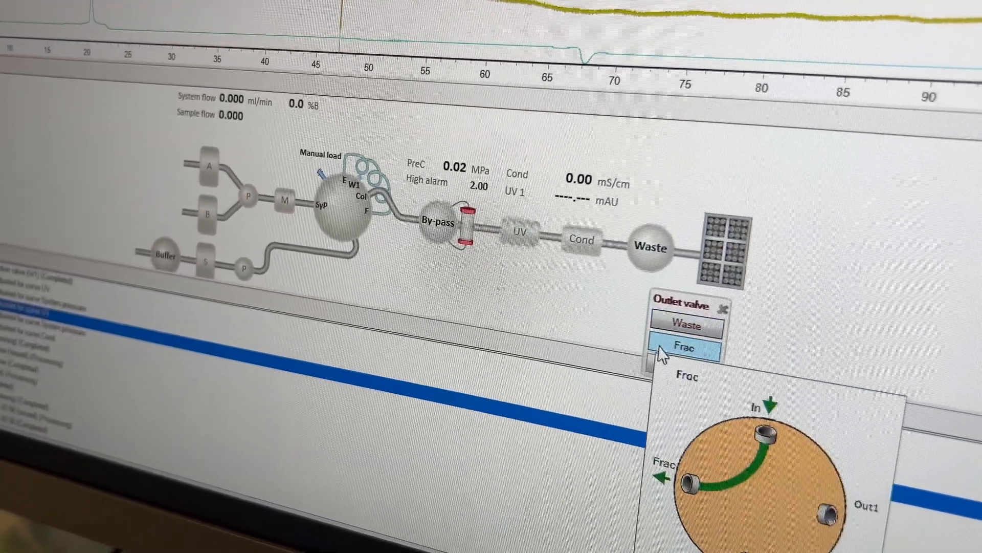
left_click(671, 348)
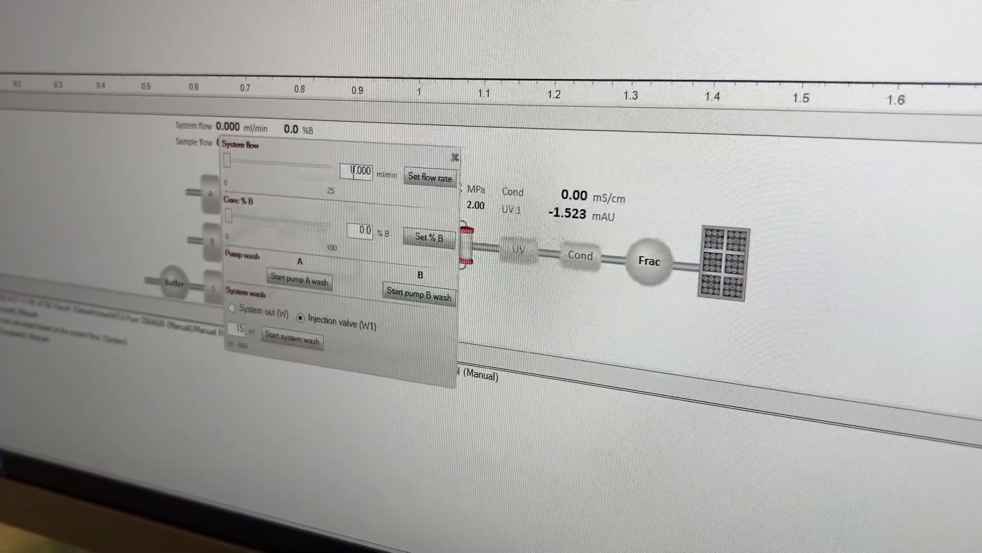
Step: Set the system flow to 5.000 ml/min and start it through the Frac line
type("5.000")
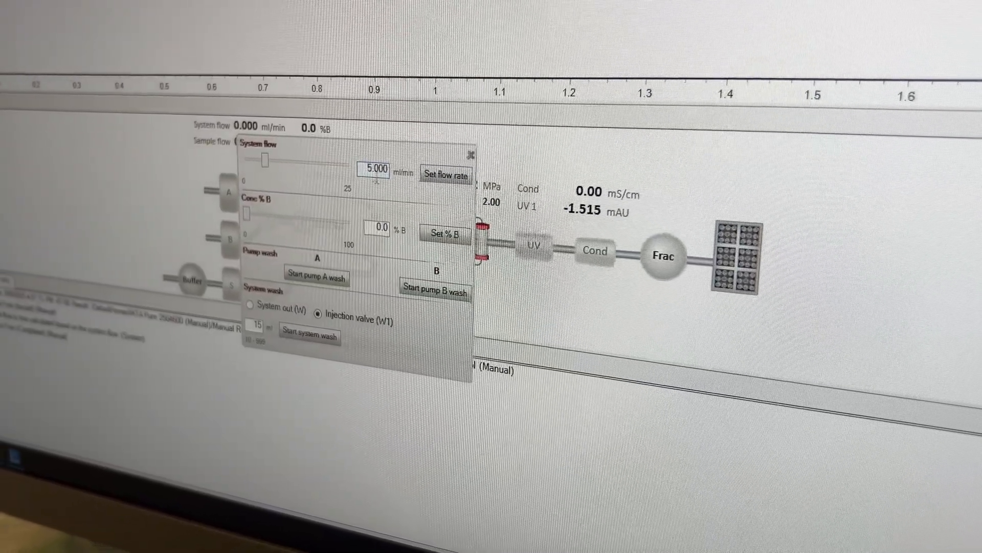
left_click(460, 165)
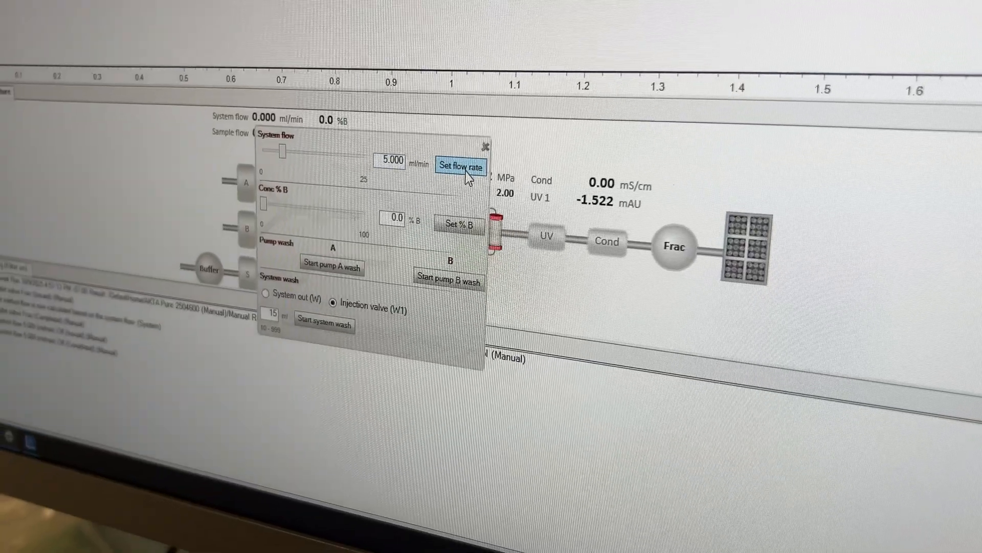
left_click(461, 165)
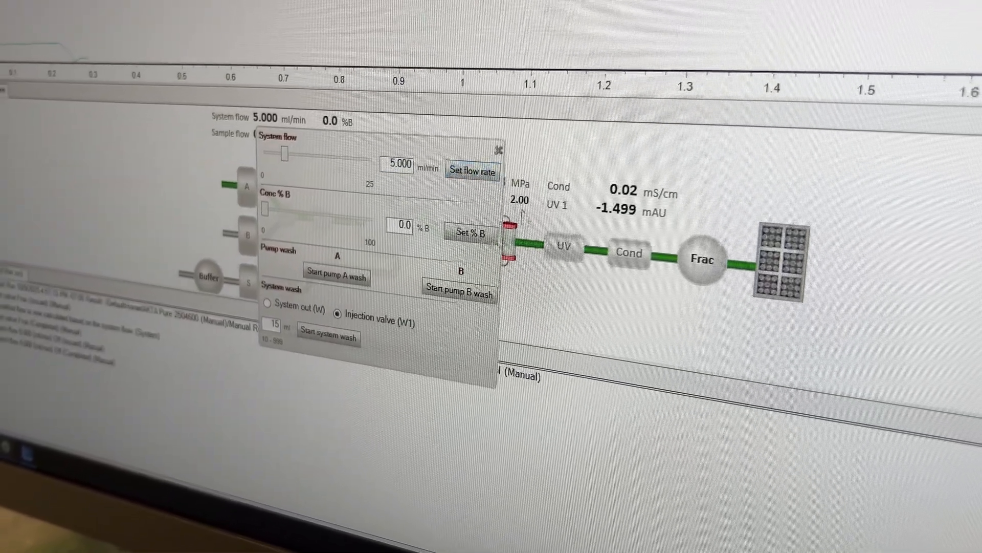
left_click(498, 148)
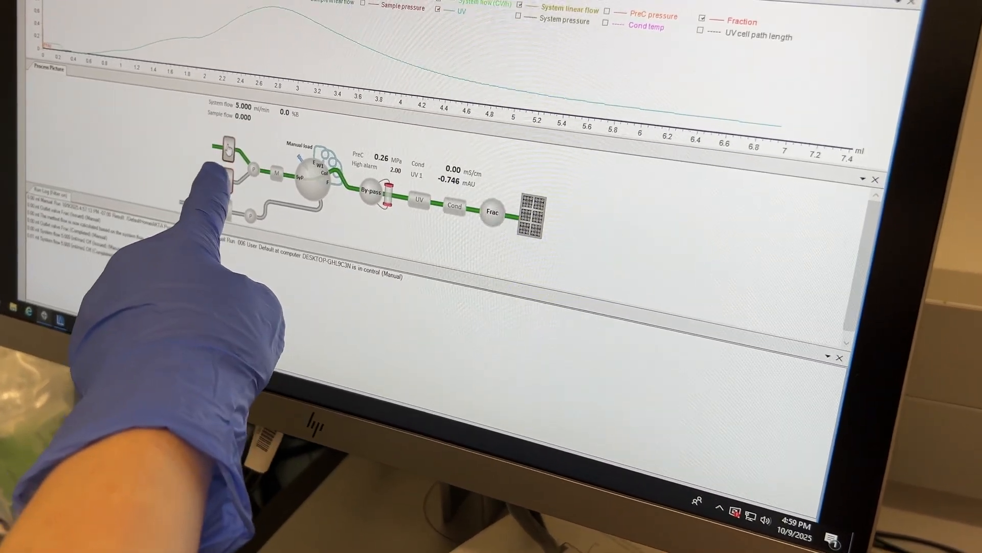
Step: Set the system flow back to 0 ml/min to stop the wash
left_click(226, 146)
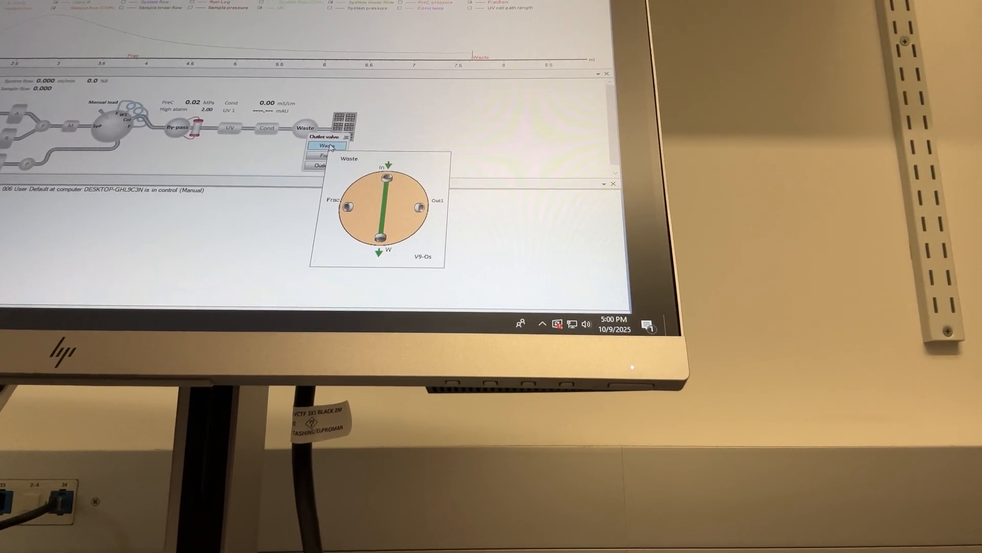
Step: Set the outlet valve back to Waste
left_click(323, 156)
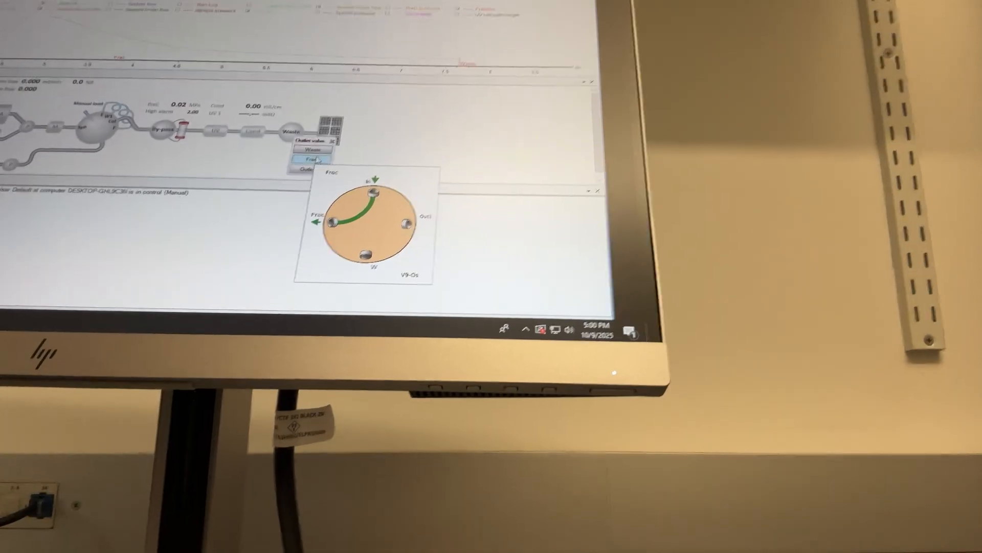